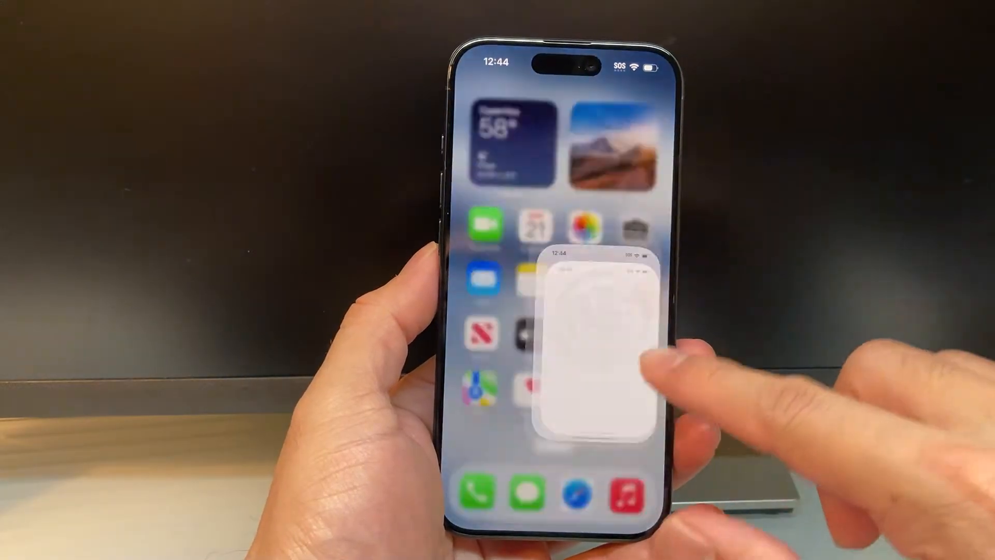
# Launch the Settings app from the iPhone Home Screen.
pyautogui.click(597, 342)
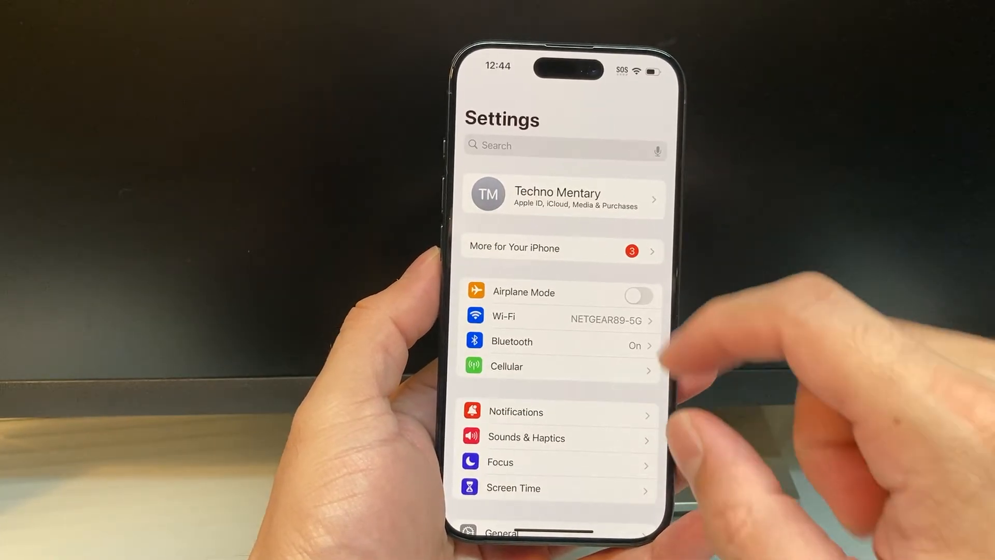
# Go through the Apple ID account to iCloud Photos, showing Sync this iPhone on.
pyautogui.click(562, 194)
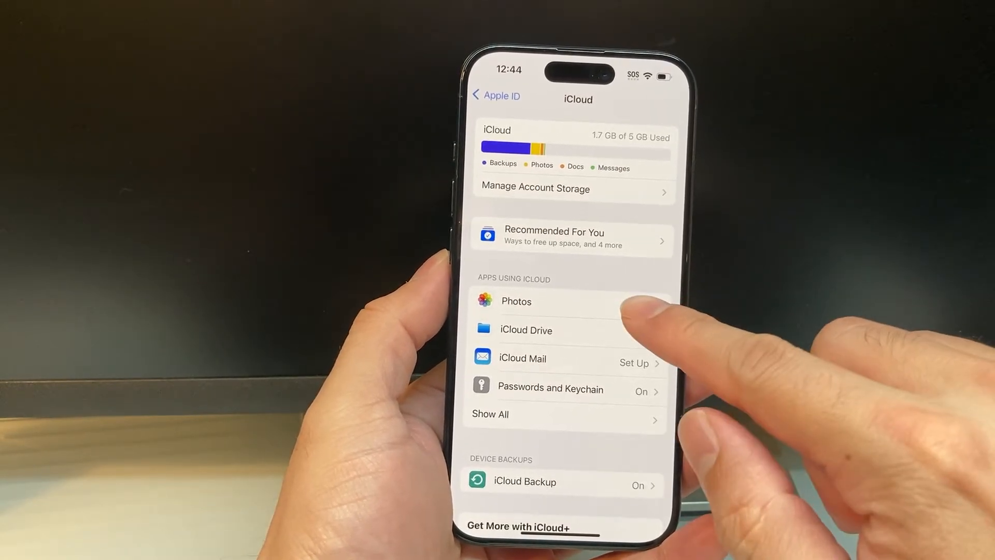
pyautogui.click(517, 301)
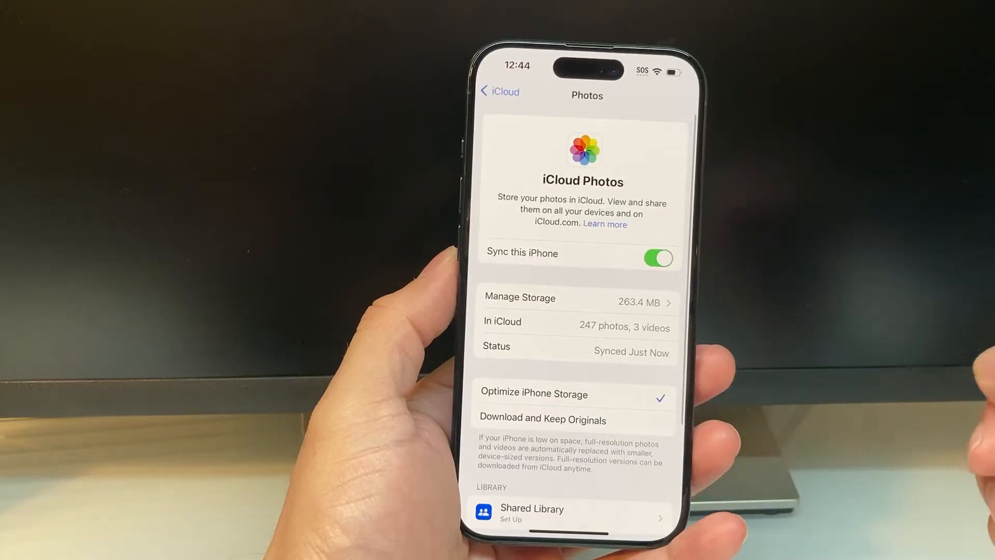